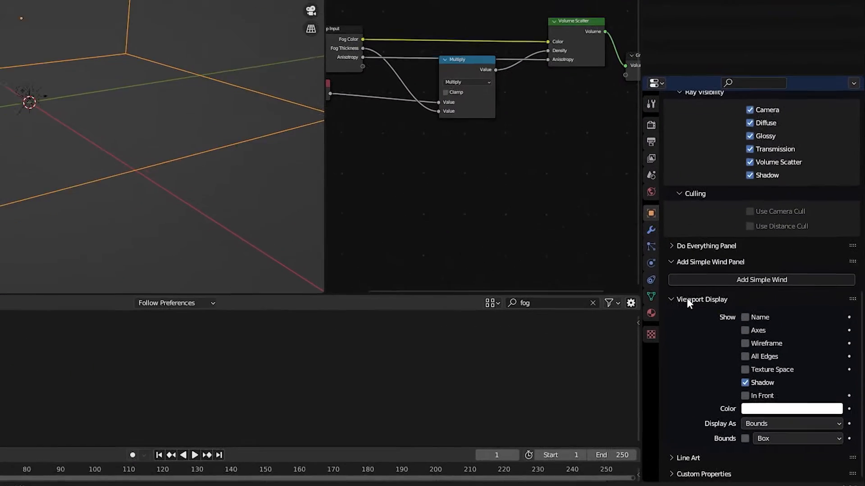
Show the Add > Mesh primitives list in the 3D viewport
click(791, 423)
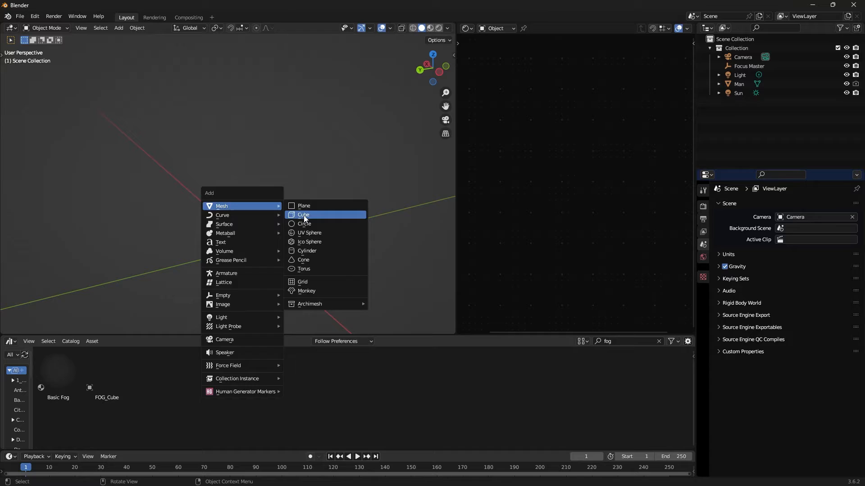
Add a cube whose Is Camera Ray feeds a Multiply node into Volume Scatter Density
click(302, 214)
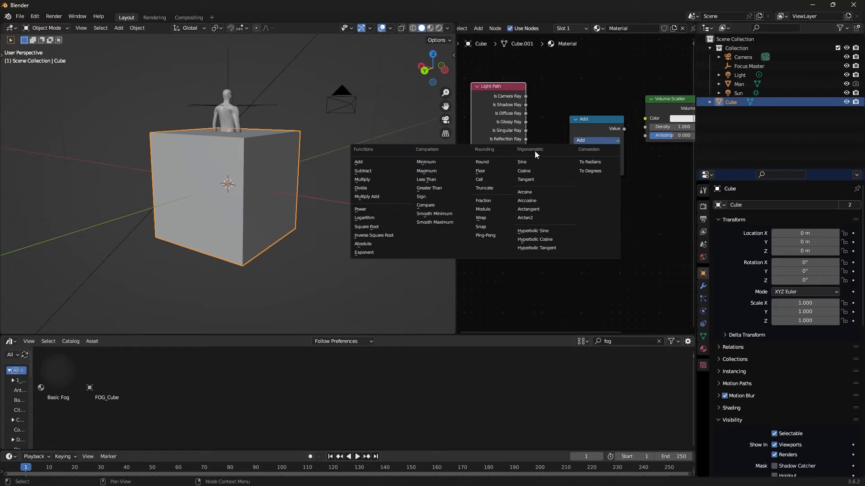
click(361, 179)
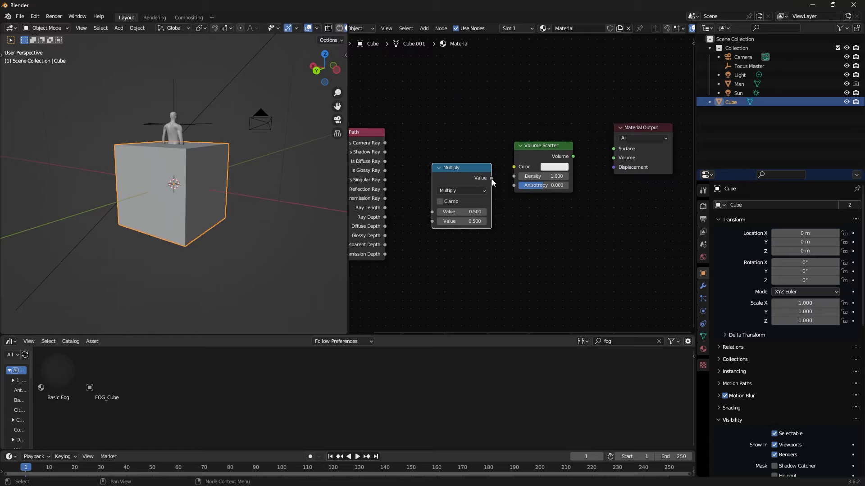
drag(441, 166, 485, 140)
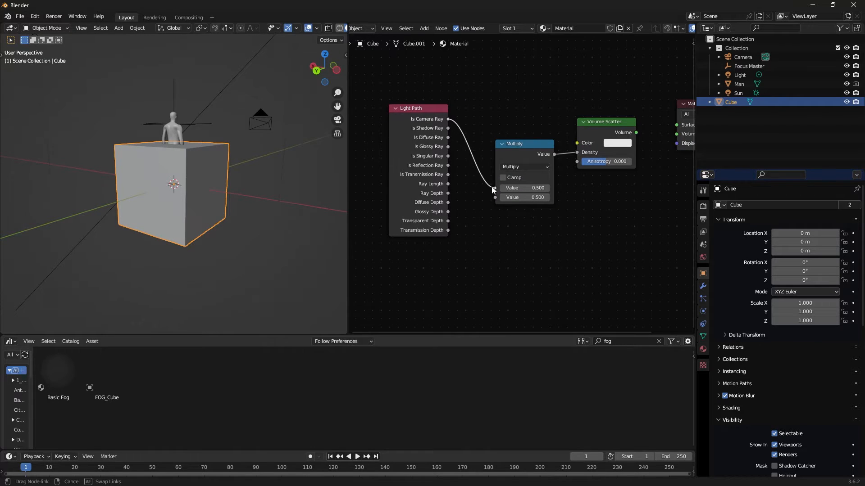
double_click(605, 161)
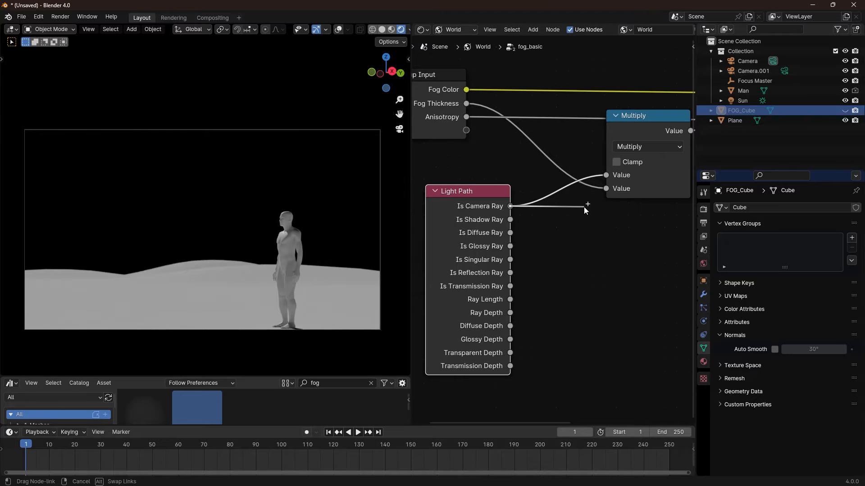
mouse_move(550, 210)
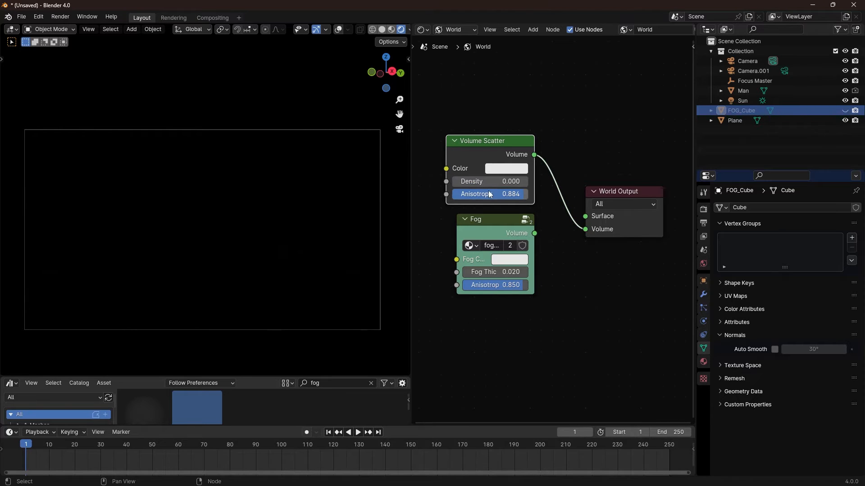
Select the Sun and link the Fog group's Volume output to World Output Volume
click(742, 100)
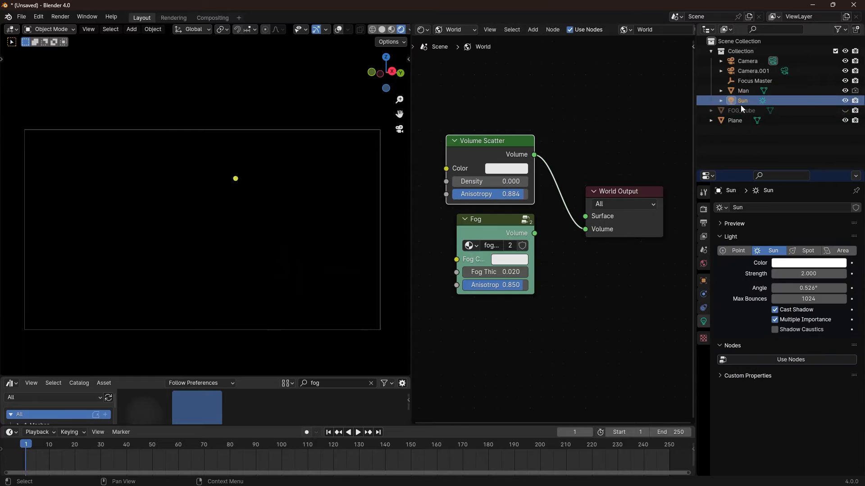
mouse_move(282, 217)
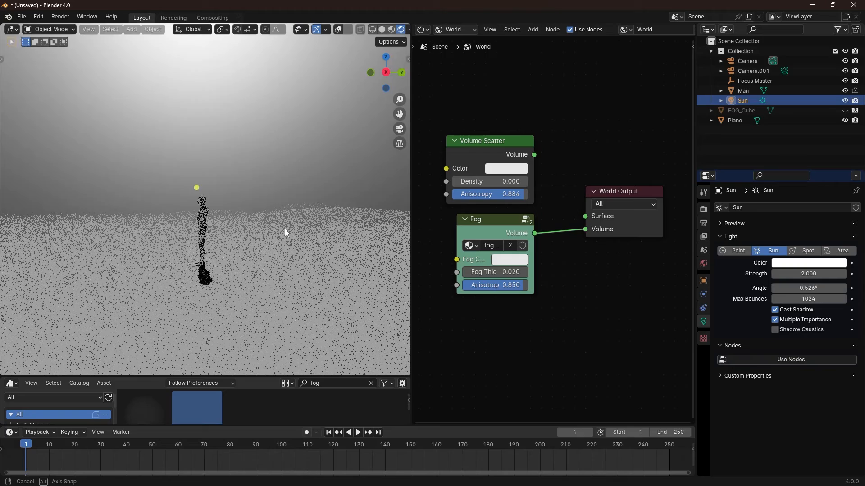
click(742, 111)
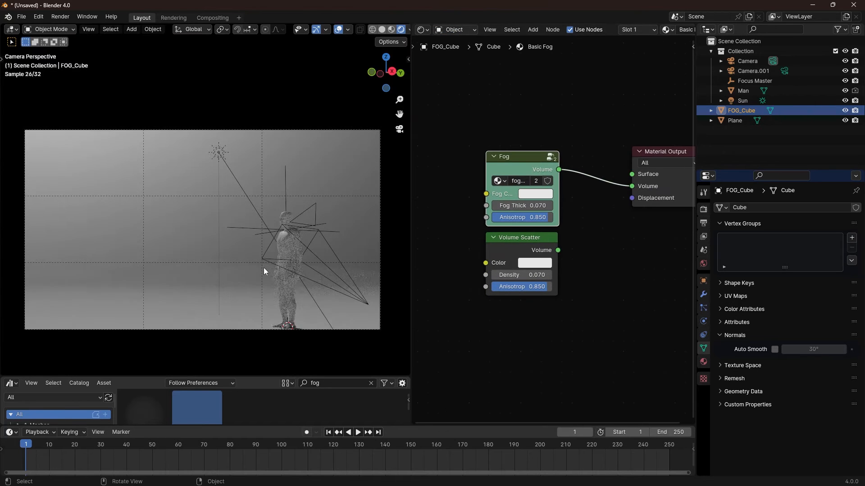
Set Fog thickness 0.380, add a Principled Volume, and zero the Volume Scatter density
click(521, 274)
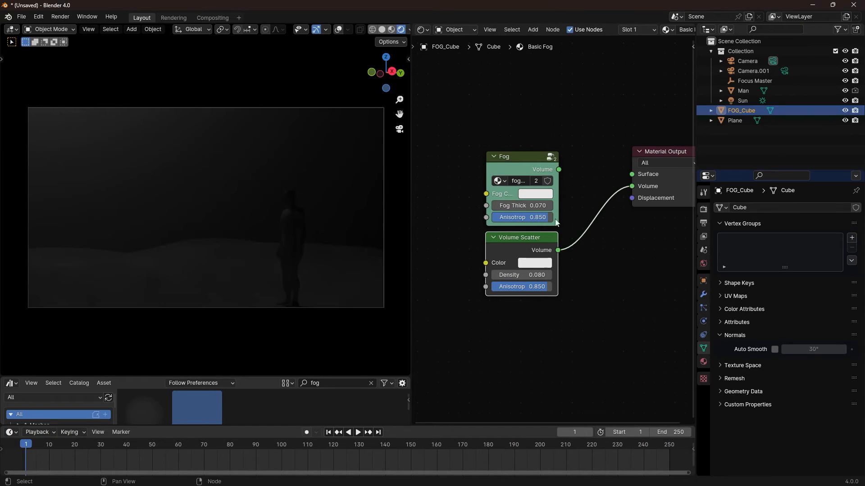
click(521, 206)
text(38)
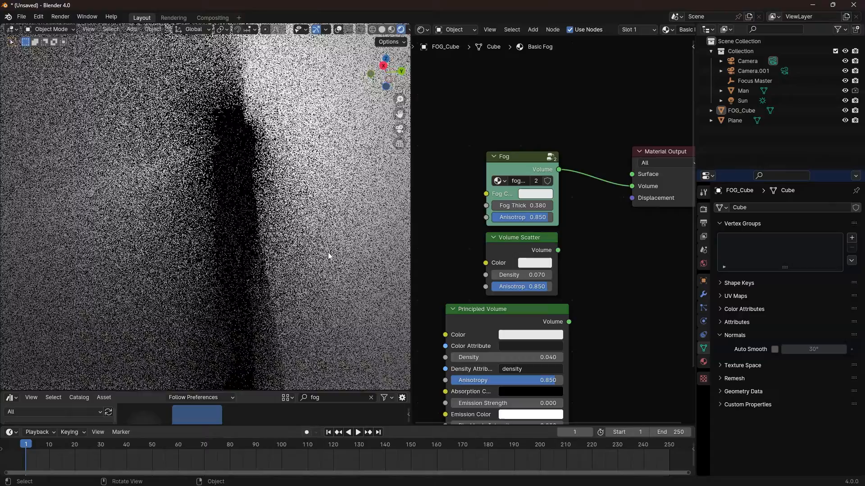
triple_click(518, 275)
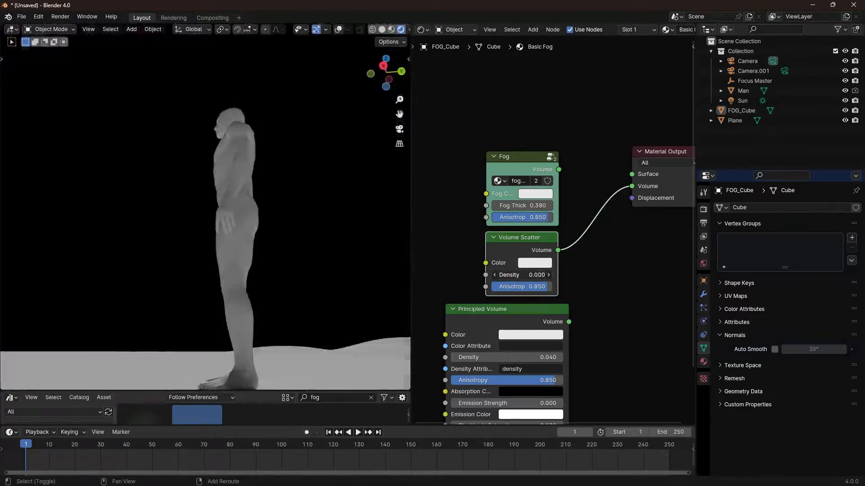